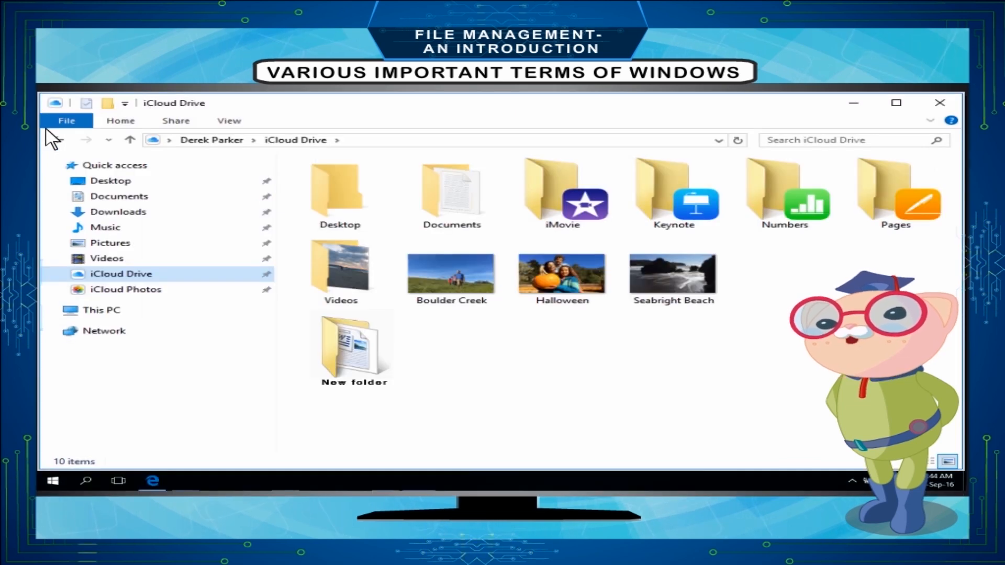
Launch File Explorer from the Start menu
click(939, 103)
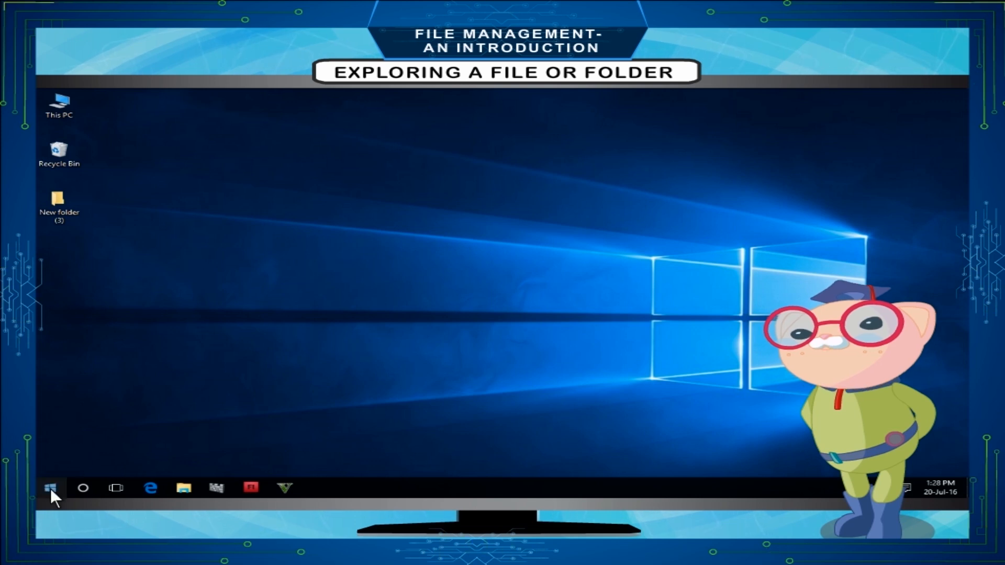
click(51, 488)
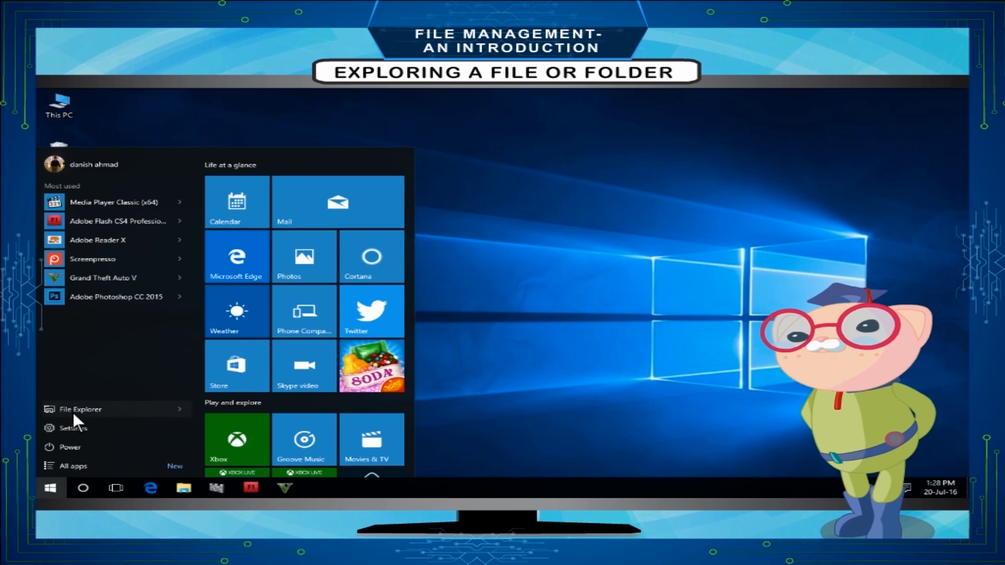
click(79, 408)
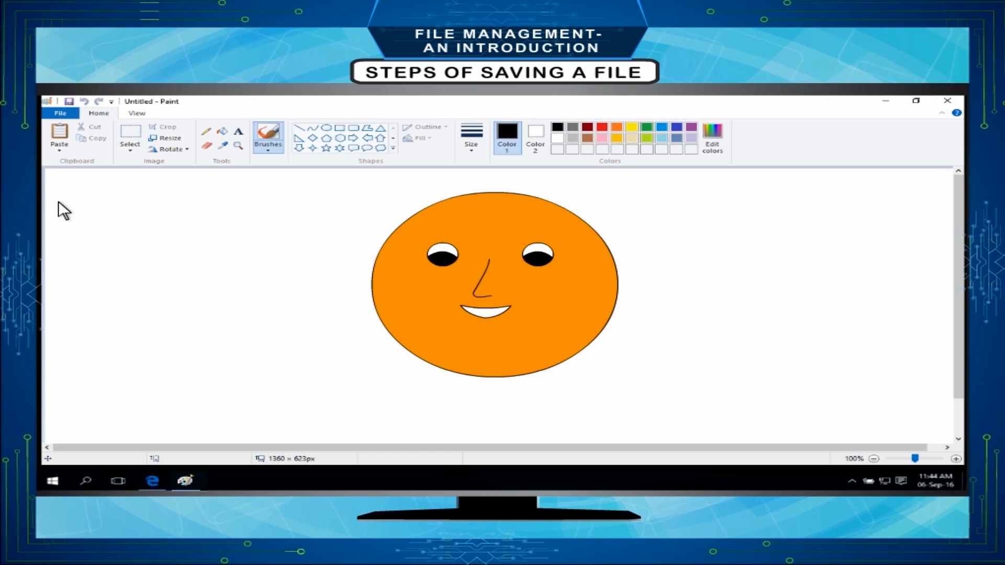
Begin Save As so the Desktop folder shows with PNG as the file type
click(59, 113)
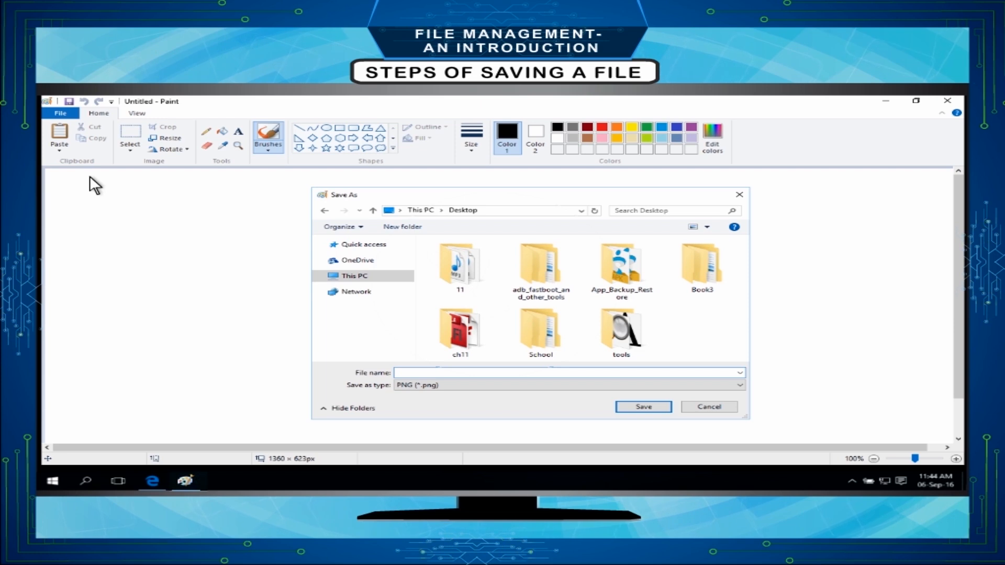
mouse_move(453, 393)
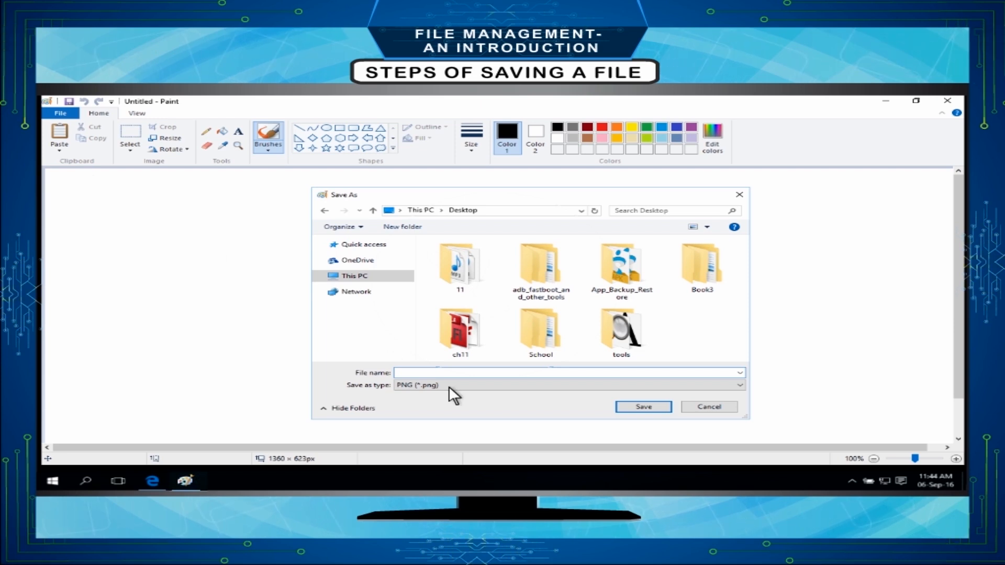
mouse_move(473, 453)
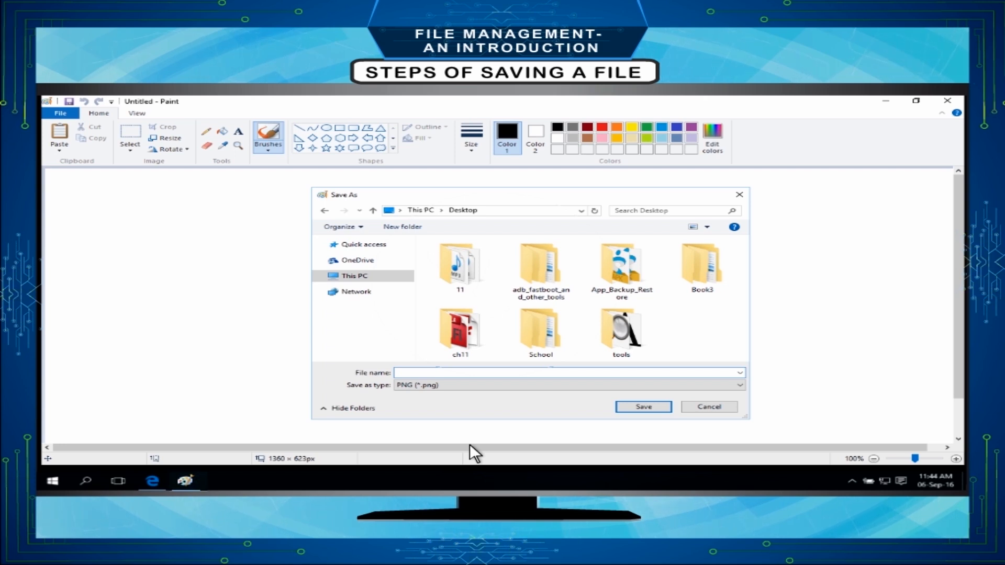
Name the file 'hand drawing' and save the PNG to the Desktop
text(hand drawing)
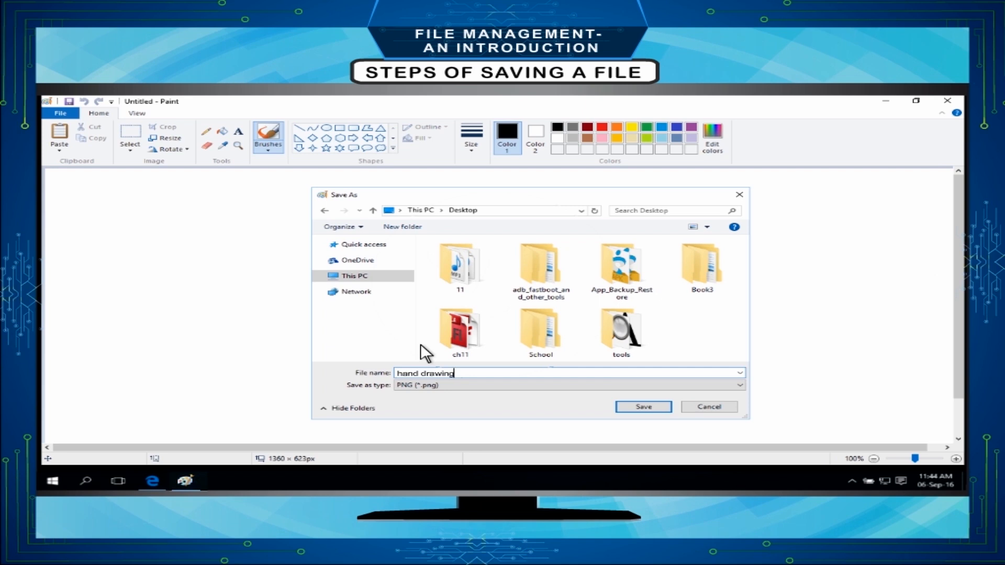
click(642, 406)
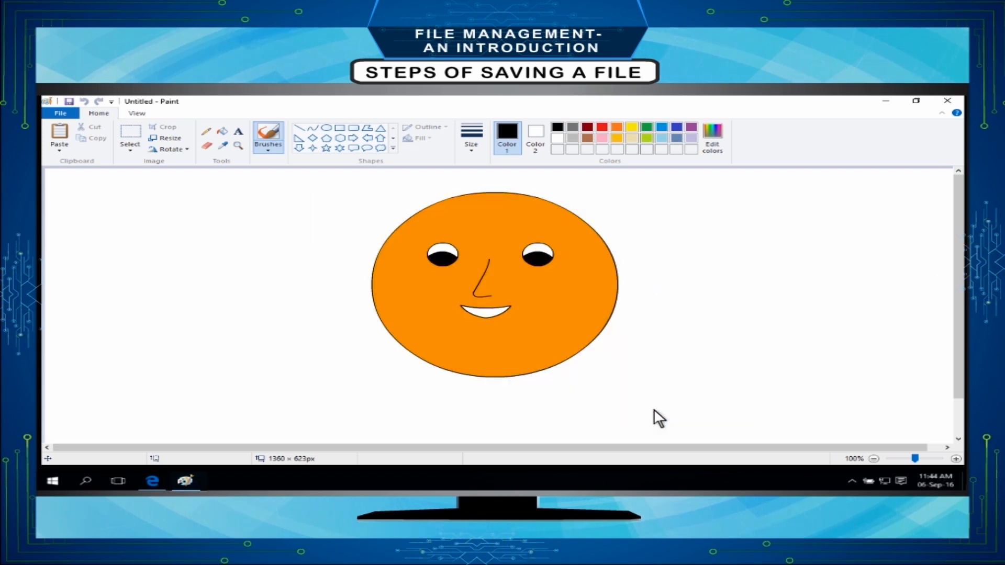